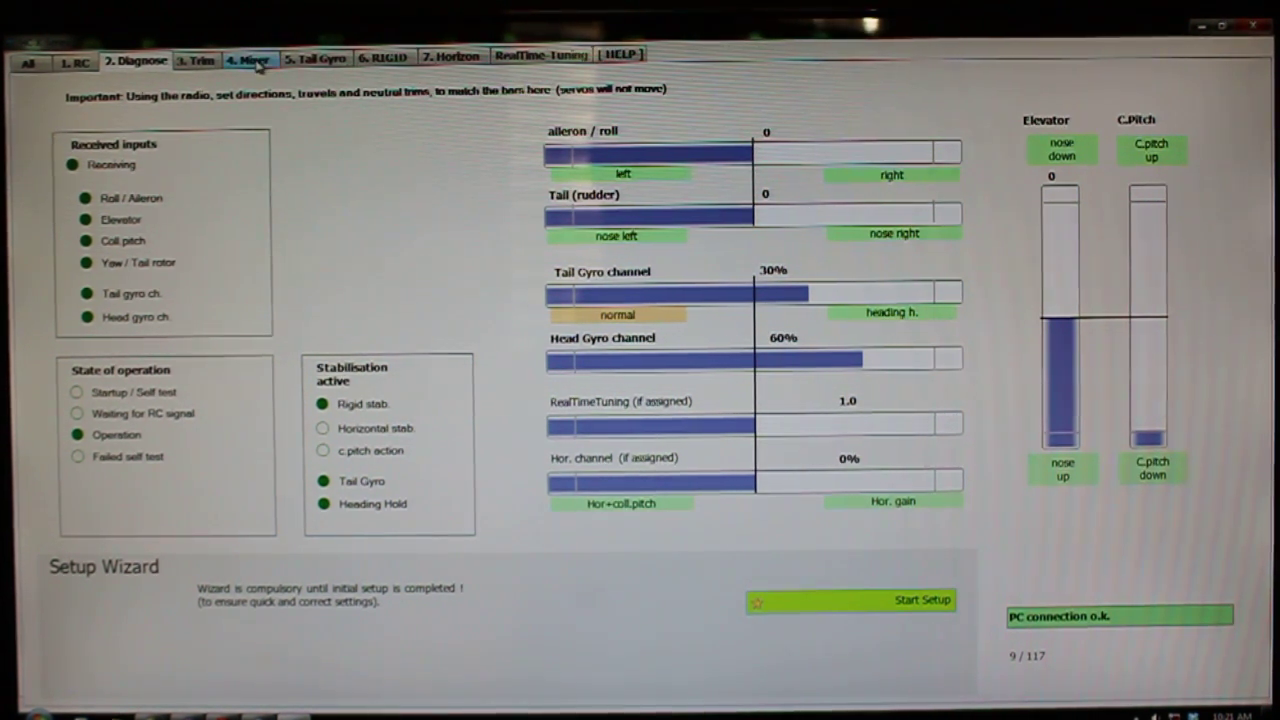
Step: Switch from the diagnose page to the "4. Mixer" settings page
click(247, 57)
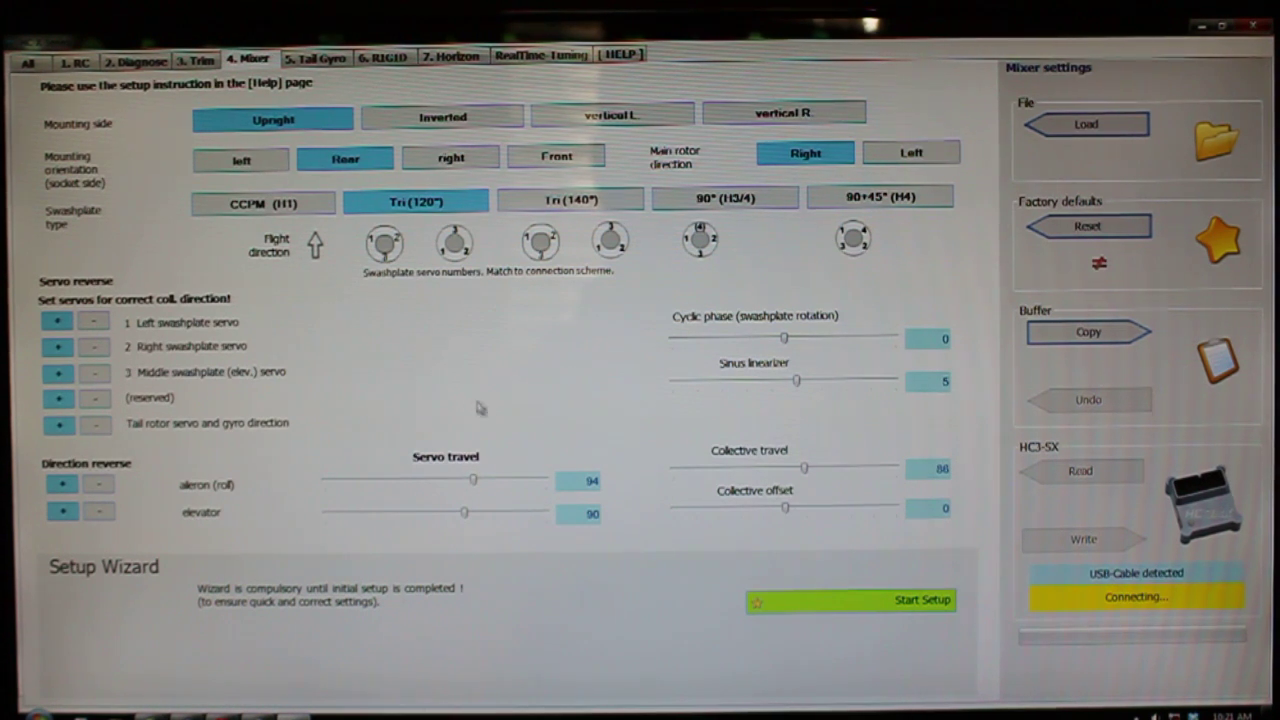